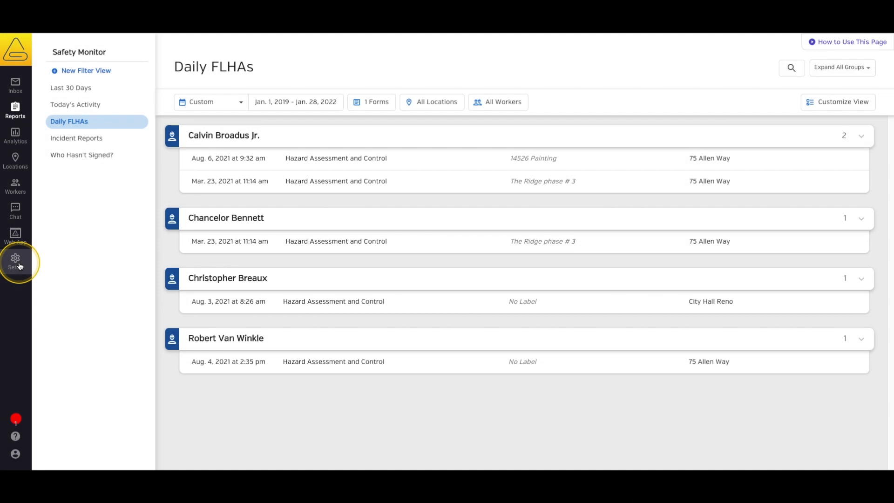
# - Go from the Daily FLHAs report to the Resource Library under Setup
pyautogui.click(15, 261)
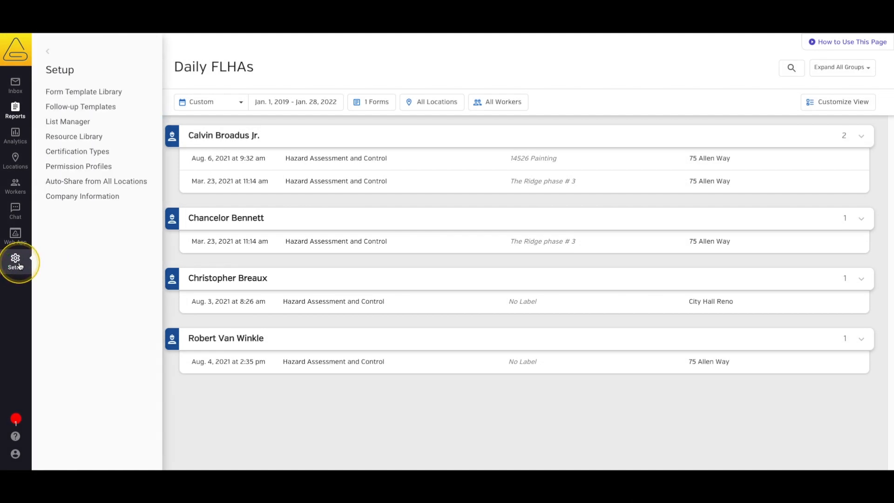
pyautogui.click(73, 137)
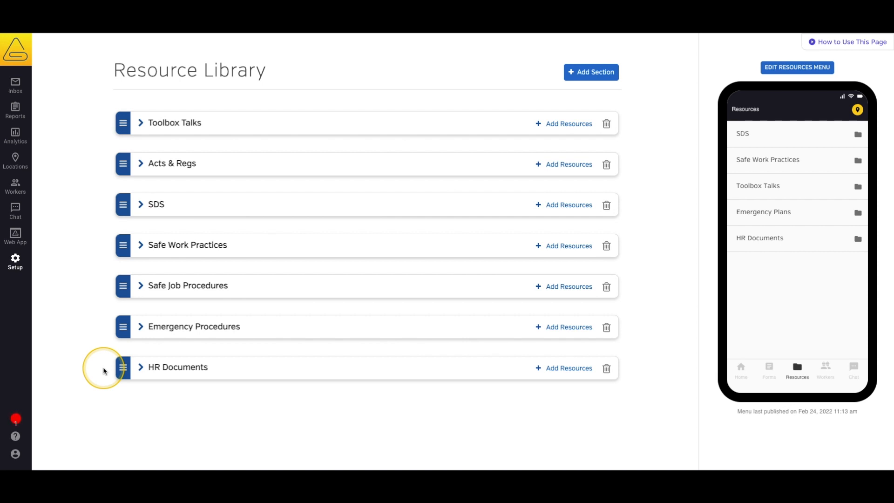
pyautogui.moveTo(151, 143)
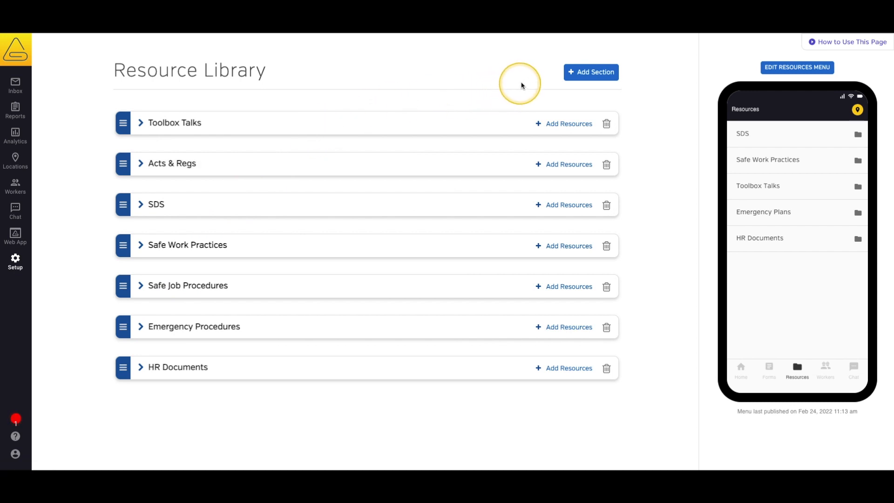
pyautogui.moveTo(525, 84)
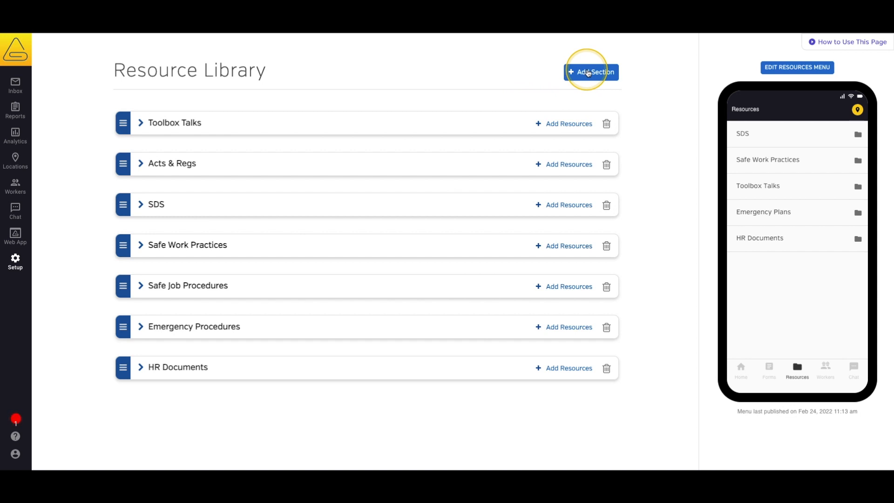
# - Add a new Resource Library section and title it Safety Manual
pyautogui.click(591, 72)
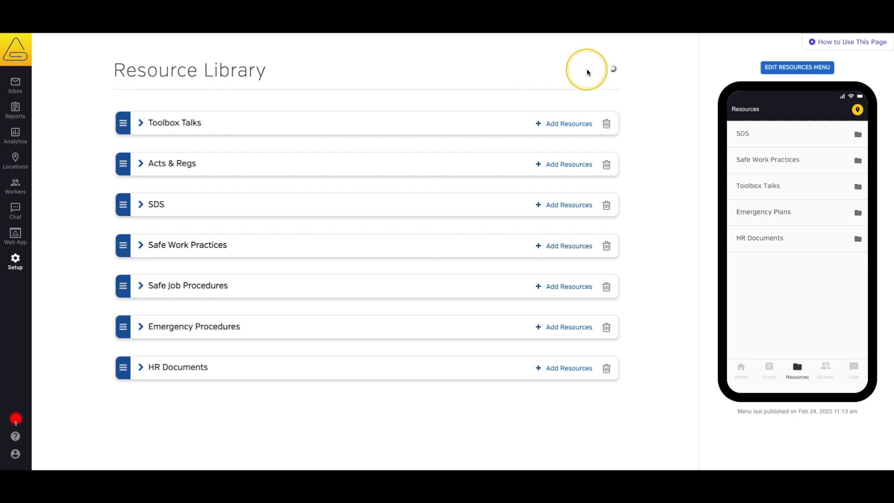
pyautogui.click(591, 72)
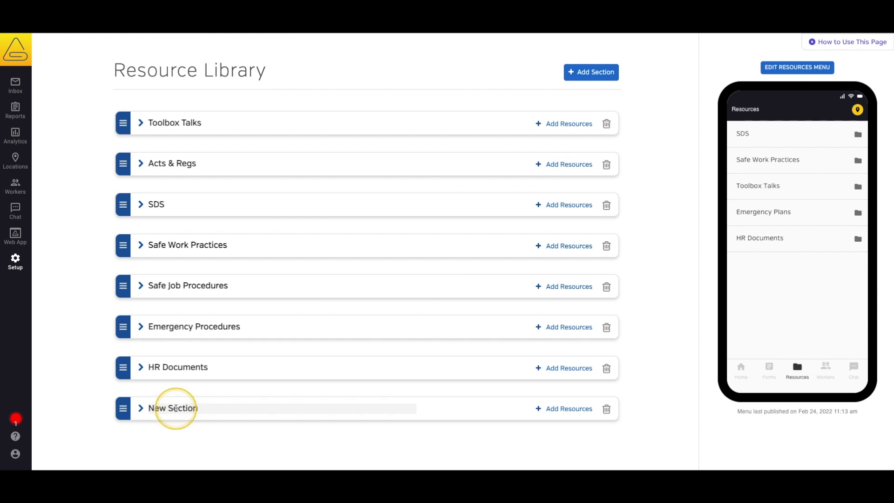
pyautogui.write('Safety Manual')
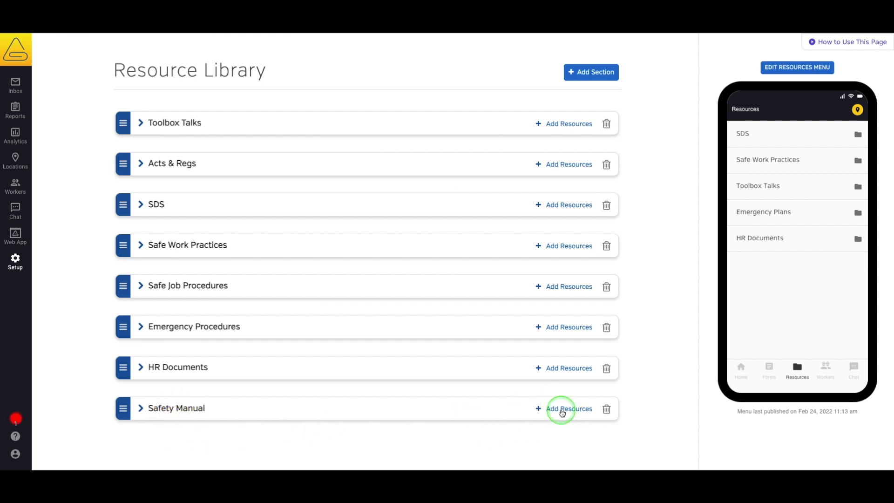
# - Upload Safety Manual Chapters 1–3 and Section 4 PDFs from Recents into Safety Manual
pyautogui.click(564, 409)
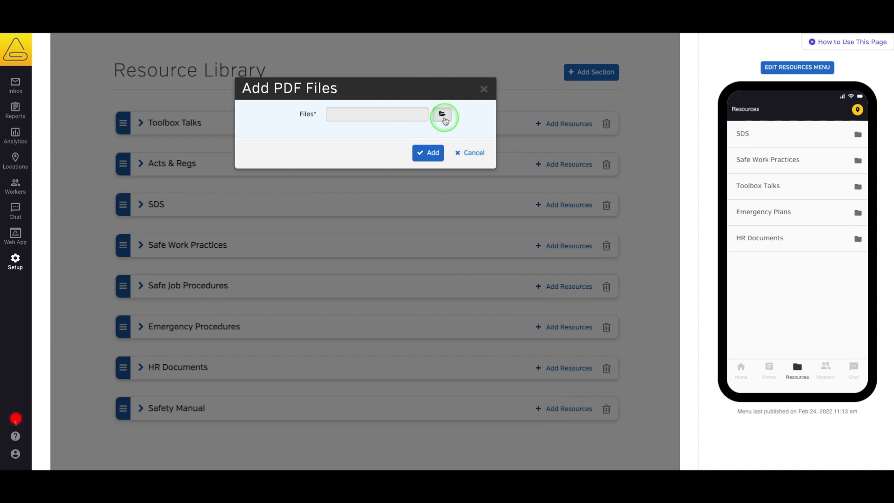
pyautogui.click(444, 117)
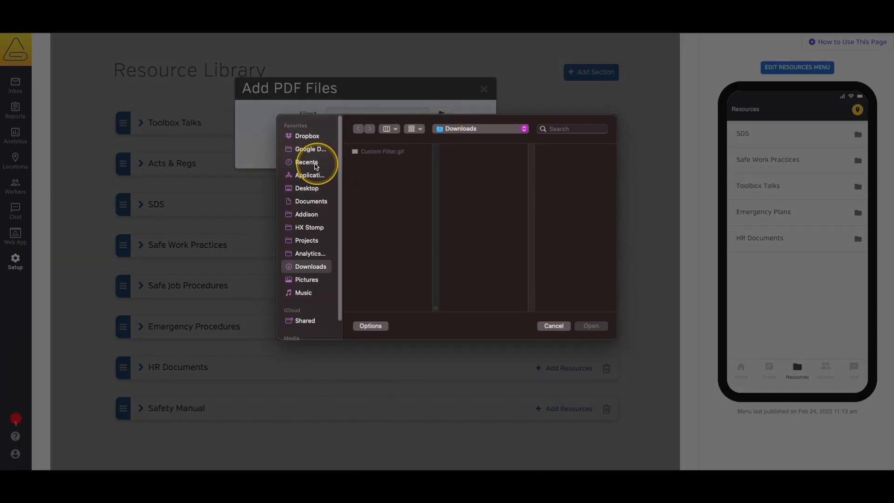
pyautogui.click(306, 162)
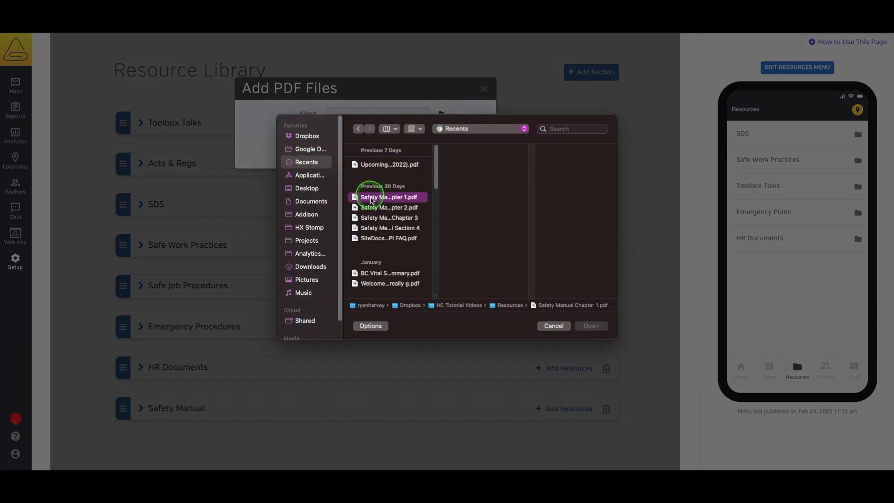
pyautogui.click(591, 326)
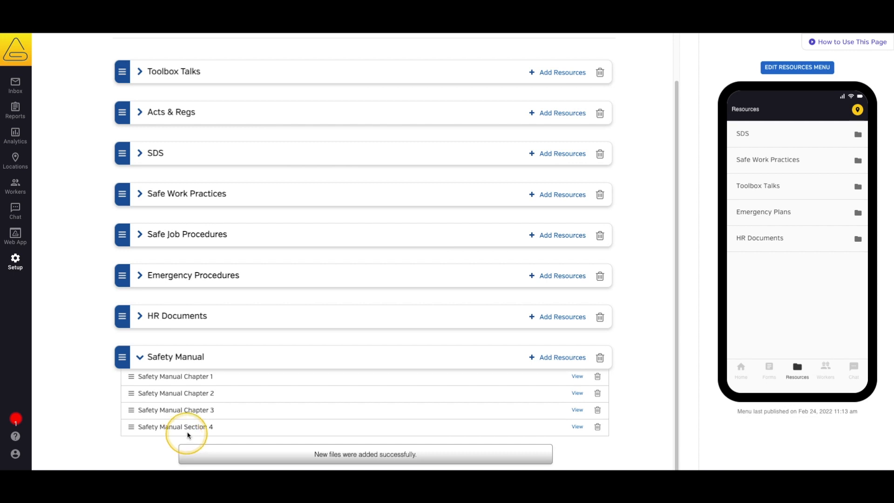
# - Retitle Safety Manual Section 4 as Safety Manual Chapter 4 and open the Resources Menu editor
pyautogui.doubleClick(196, 427)
pyautogui.write('Chapter')
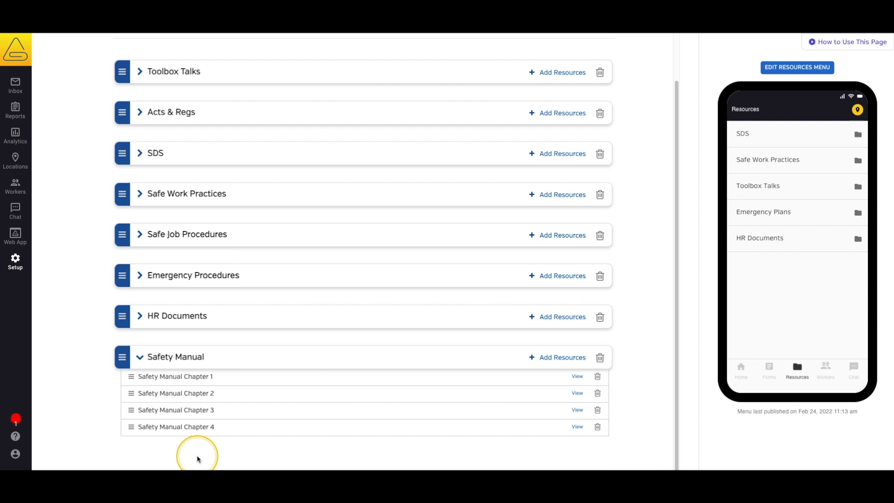
pyautogui.moveTo(654, 196)
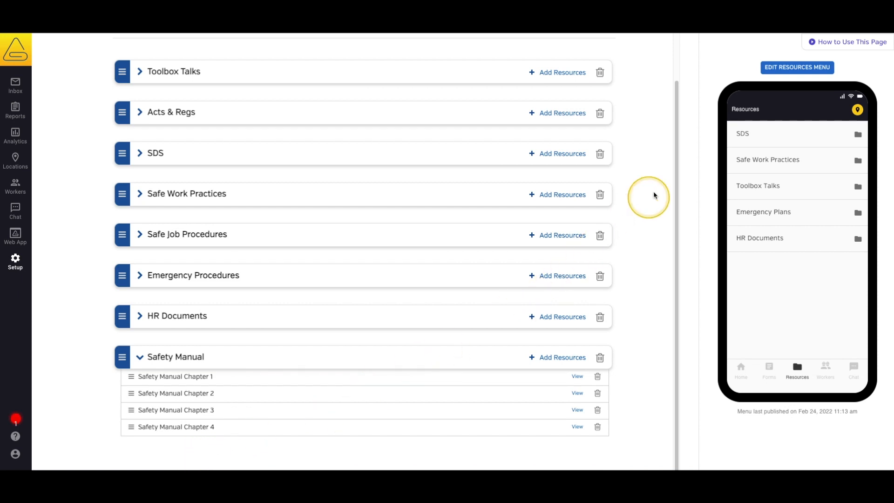
pyautogui.click(797, 67)
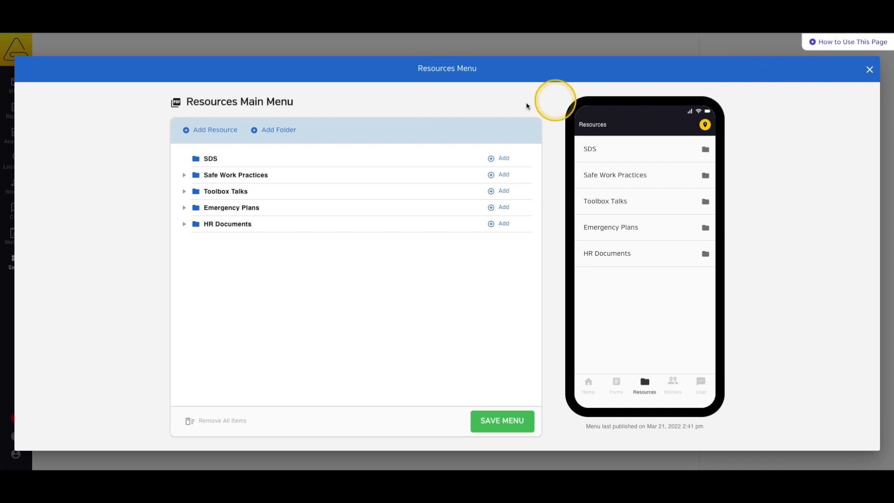
# - Add the Safety Manual section to the resources menu as a folder of its chapters
pyautogui.click(215, 129)
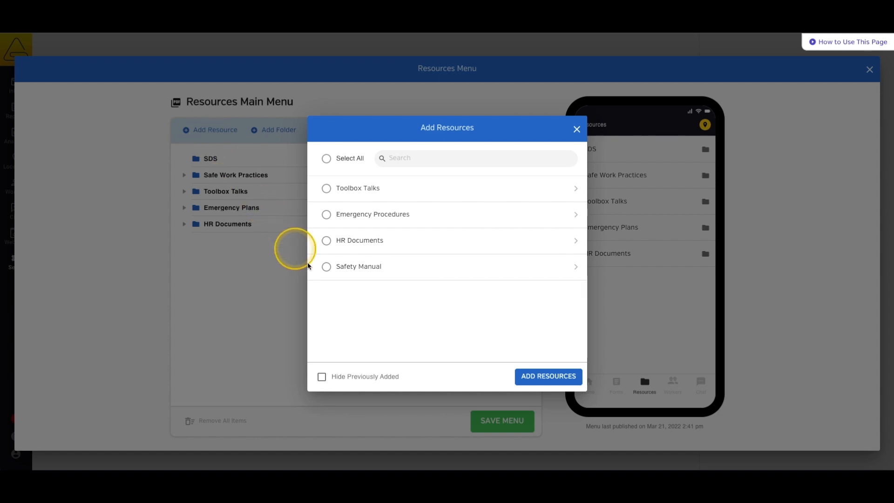
pyautogui.click(326, 267)
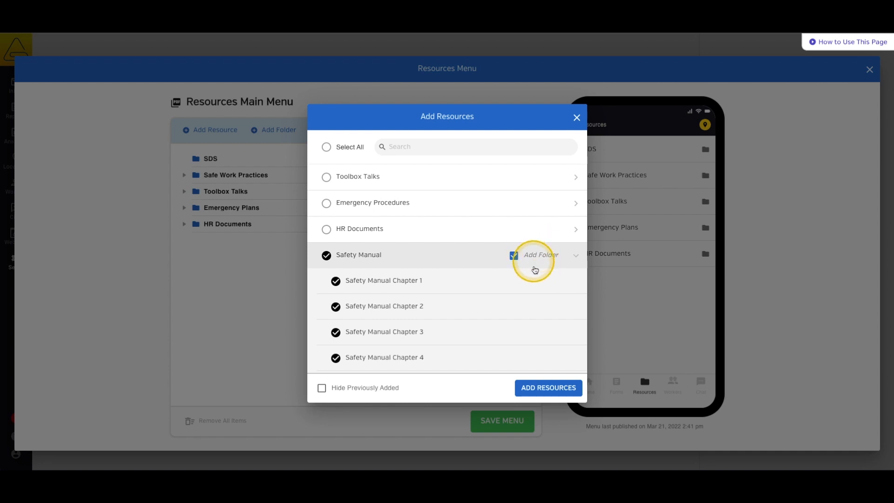
pyautogui.click(547, 388)
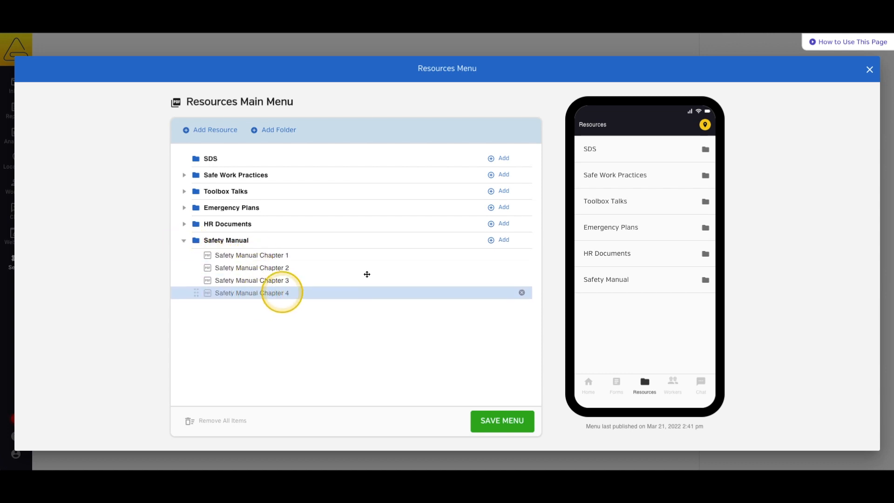
# - Check the Safety Manual folder opens to Chapters 1–4 in the preview, then save the menu
pyautogui.click(606, 279)
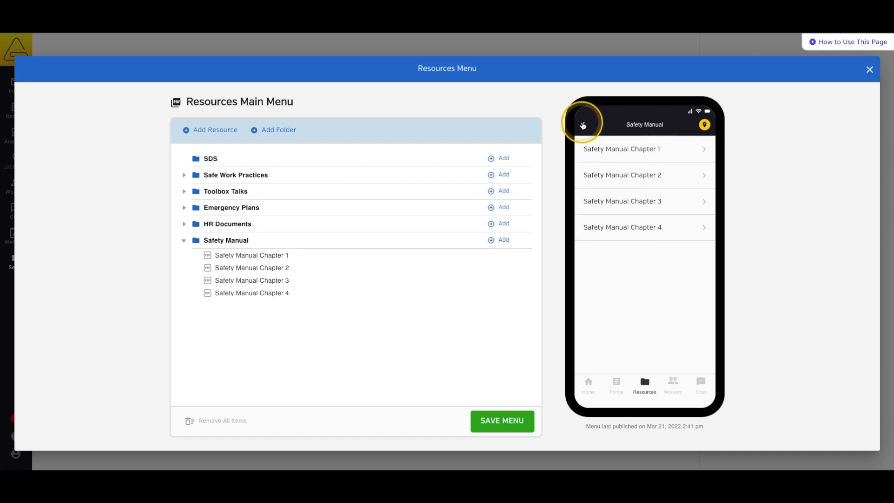
pyautogui.click(583, 125)
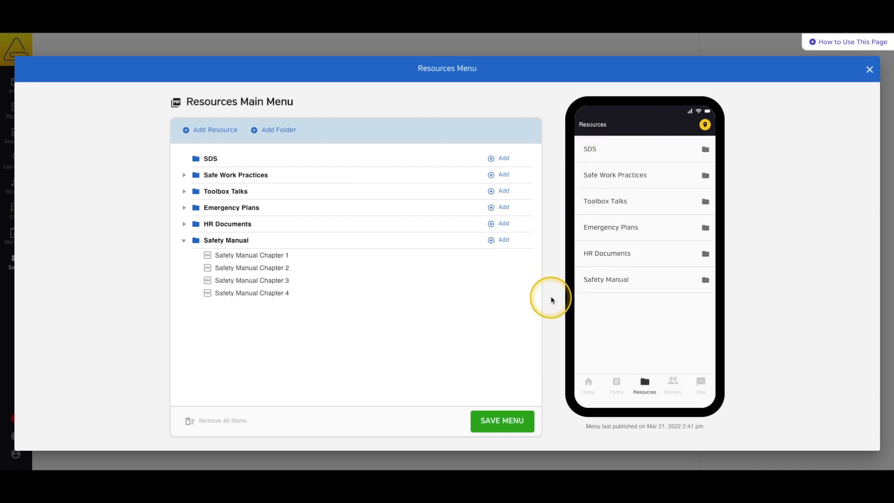
pyautogui.click(501, 420)
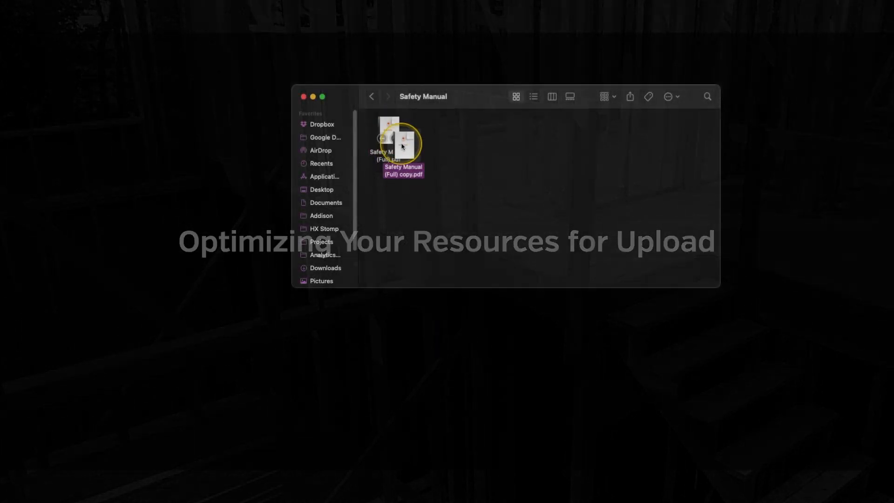
# - Duplicate Safety Manual (Full) copy 2.pdf in Finder and open copy 2 in Preview
pyautogui.rightClick(471, 132)
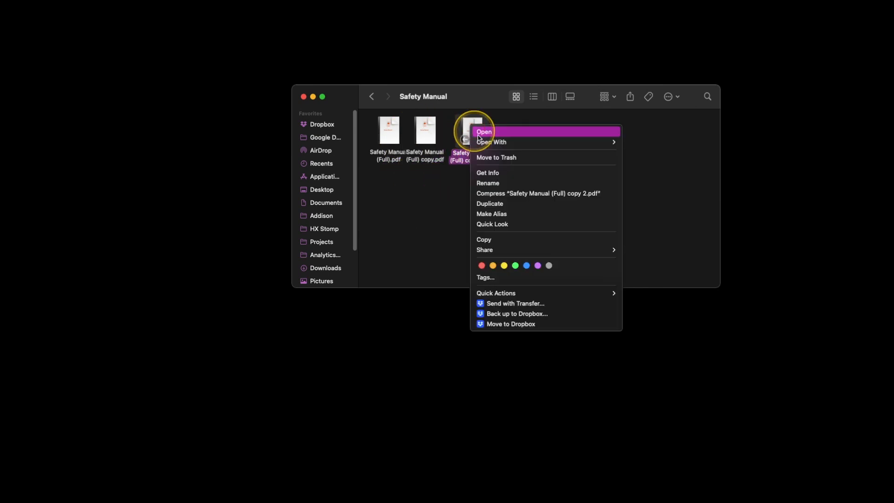
pyautogui.click(483, 132)
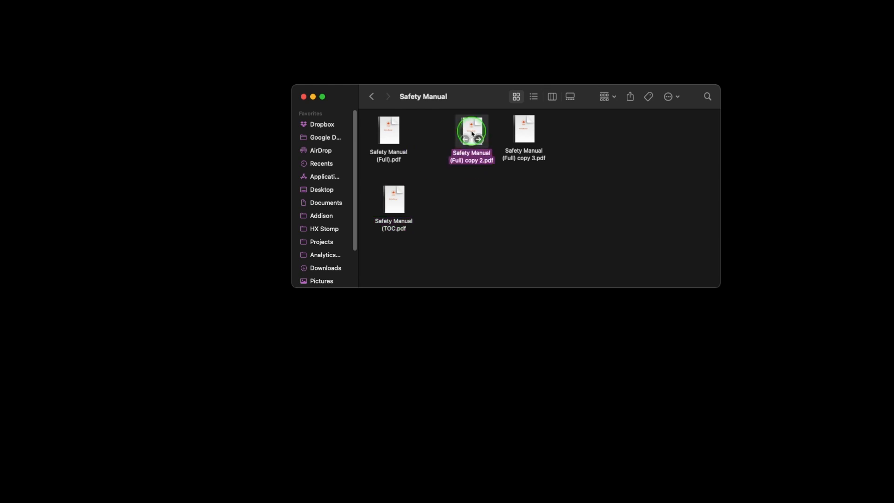
pyautogui.doubleClick(471, 129)
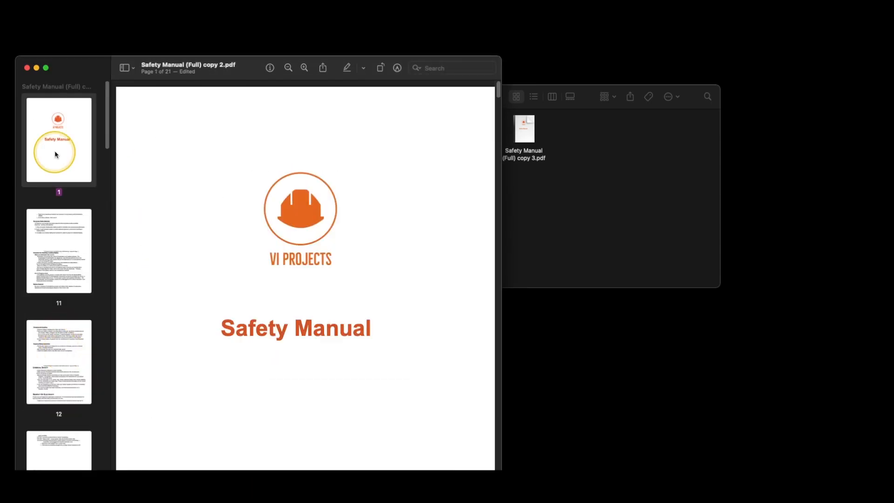
# - Select the cover and contents pages in the Preview sidebar for removal
pyautogui.click(197, 64)
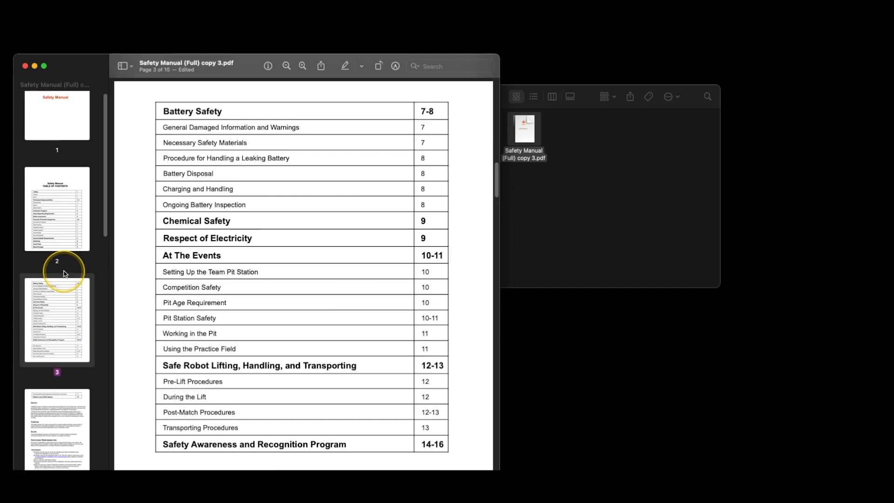
pyautogui.click(185, 63)
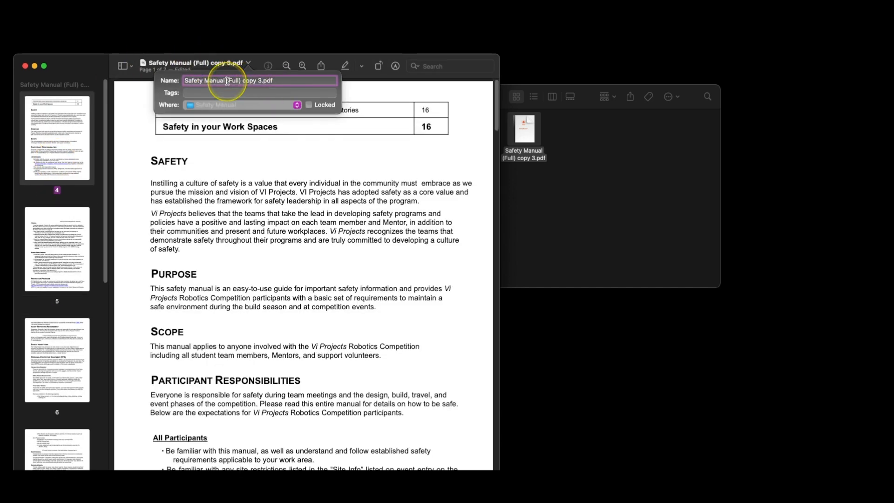